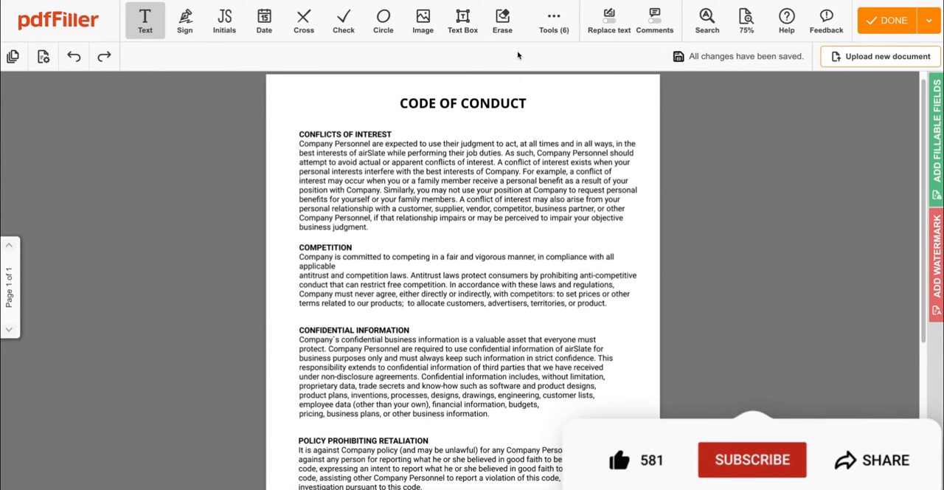
# Show the additional annotation tools list (draw, blackout, highlight) over the Code of Conduct page.
pyautogui.click(752, 460)
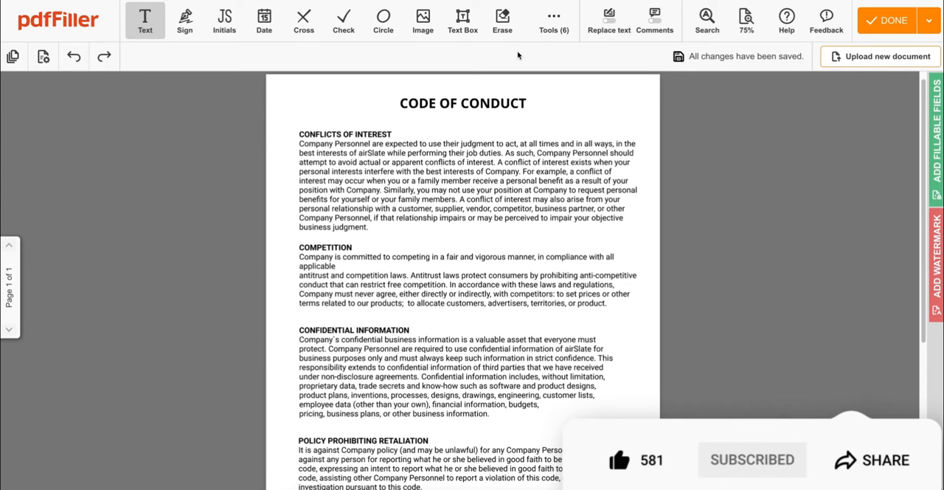
pyautogui.click(553, 21)
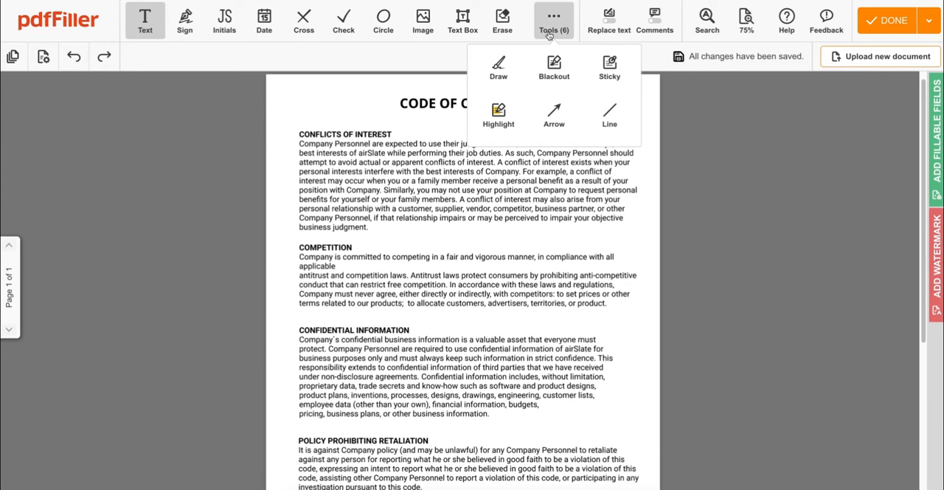
# Freehand-draw a black curly brace in the right margin spanning the Competition and Confidential Information paragraphs and confirm it.
pyautogui.click(499, 67)
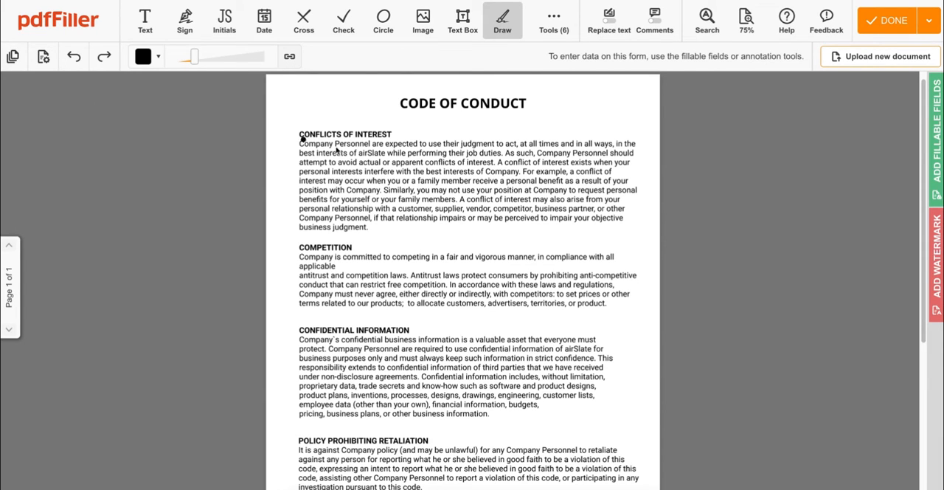
pyautogui.moveTo(641, 258); pyautogui.dragTo(637, 307)
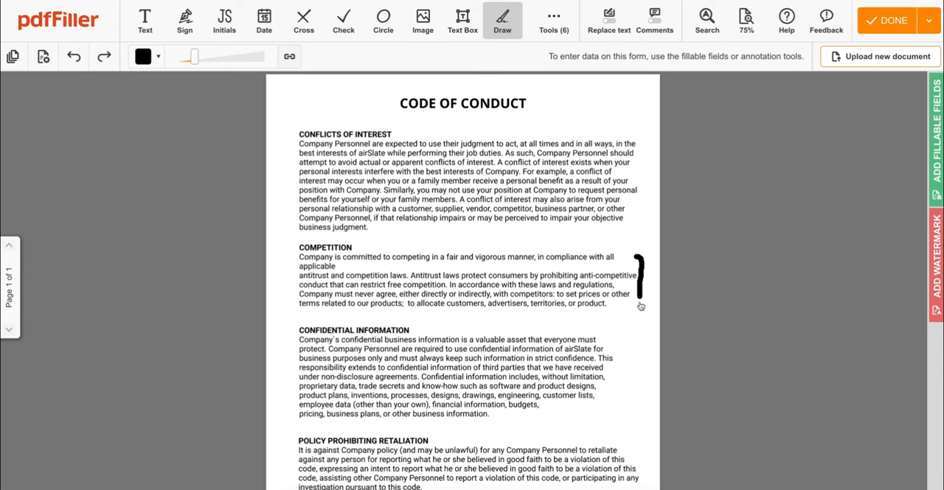
pyautogui.moveTo(638, 307); pyautogui.dragTo(641, 401)
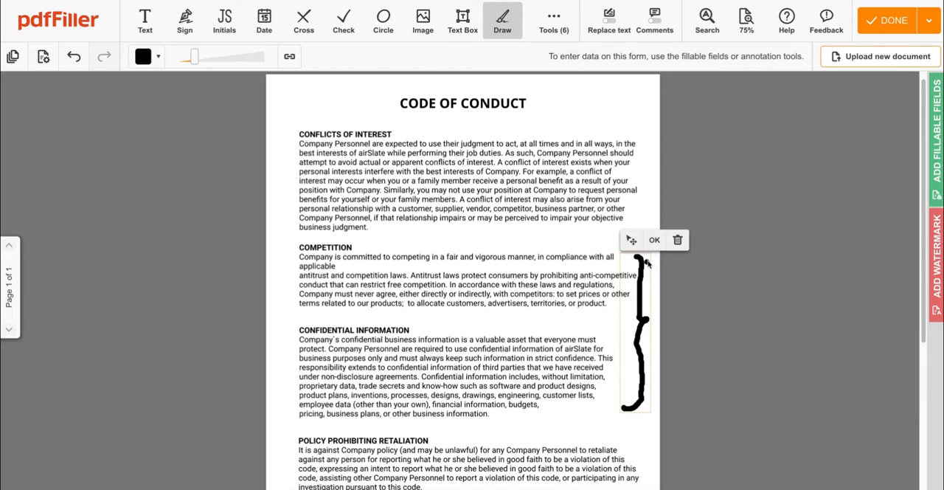
pyautogui.click(653, 239)
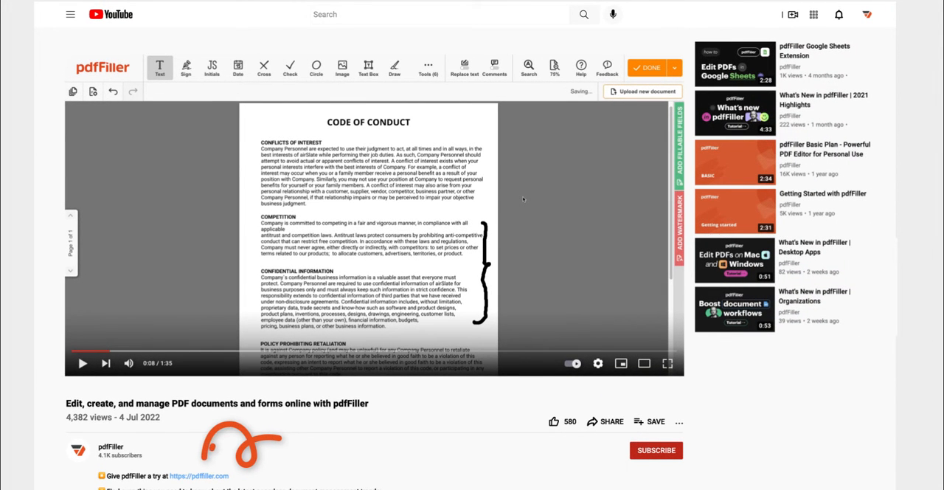
pyautogui.scroll(-3)
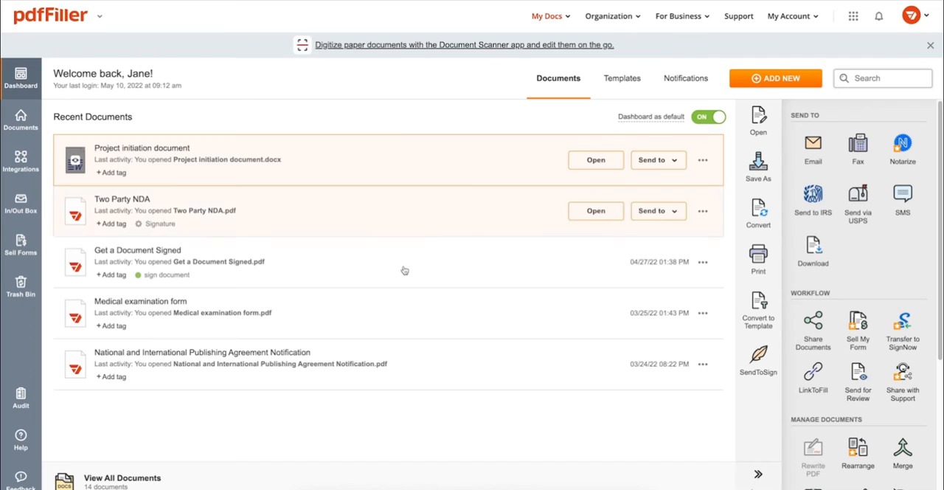
# Add a signature under the acknowledgement line, highlight the Visual Identity Project Manager line, and start Save As for PDF to Google Drive.
pyautogui.click(596, 159)
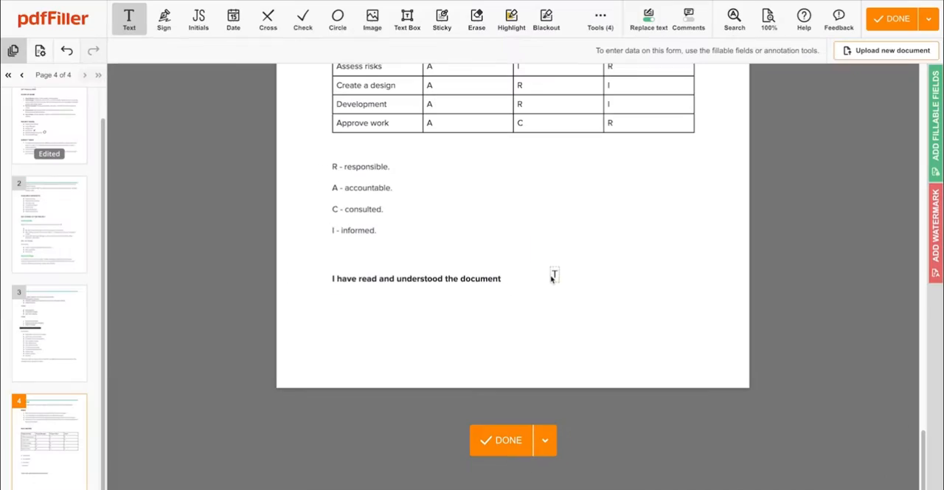
pyautogui.click(164, 19)
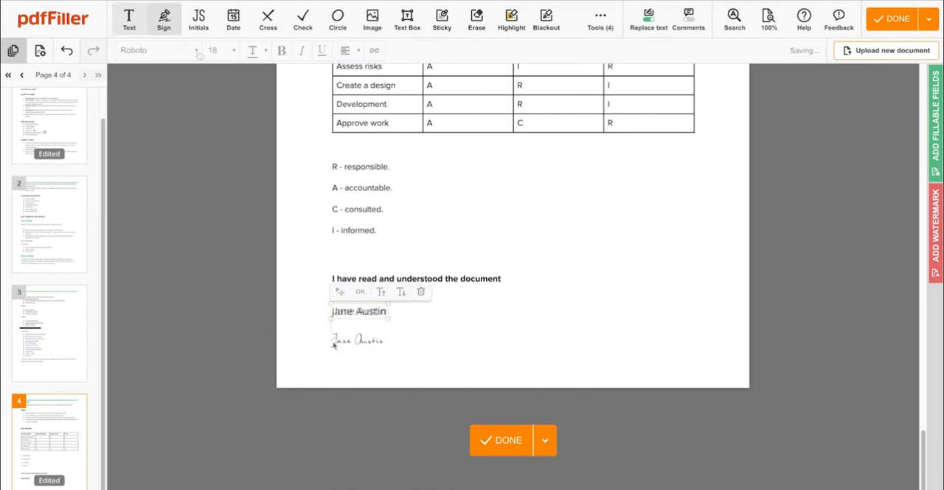
pyautogui.click(510, 19)
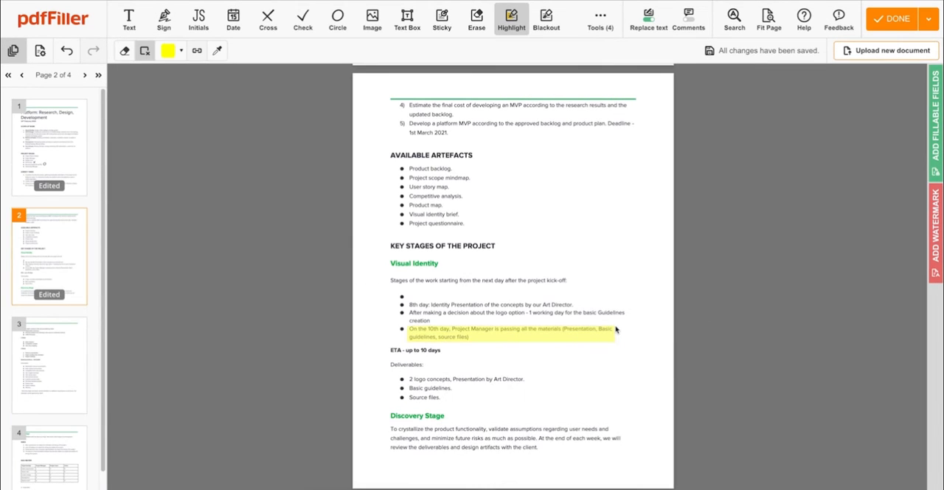
pyautogui.click(546, 19)
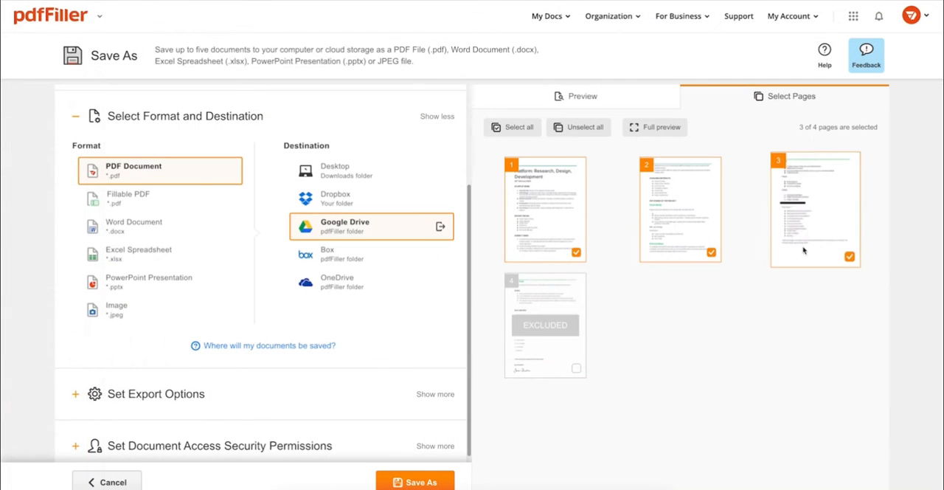
# Finish the Save As export and return to the My Docs dashboard with Two Party NDA listed first.
pyautogui.click(575, 367)
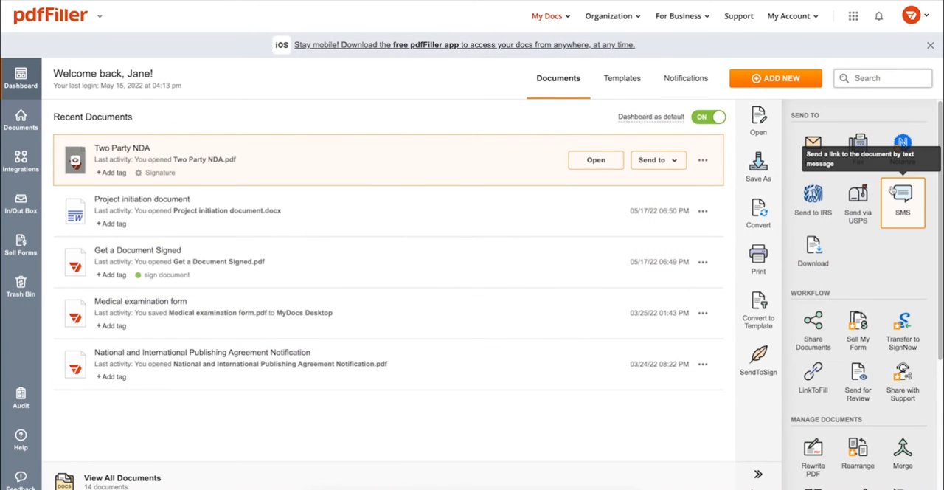
pyautogui.moveTo(859, 203)
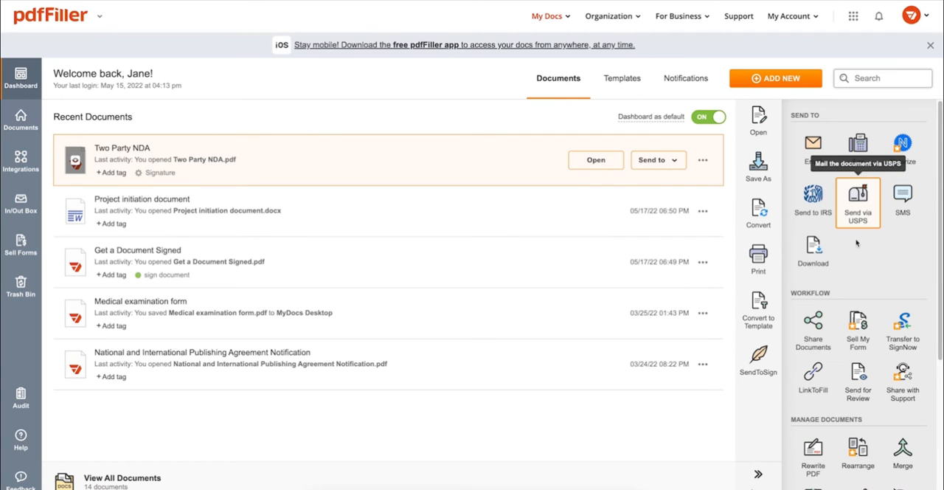
# Share Two Party NDA via Share Documents, switching Share by to Public Link with edit-and-comment access.
pyautogui.click(811, 324)
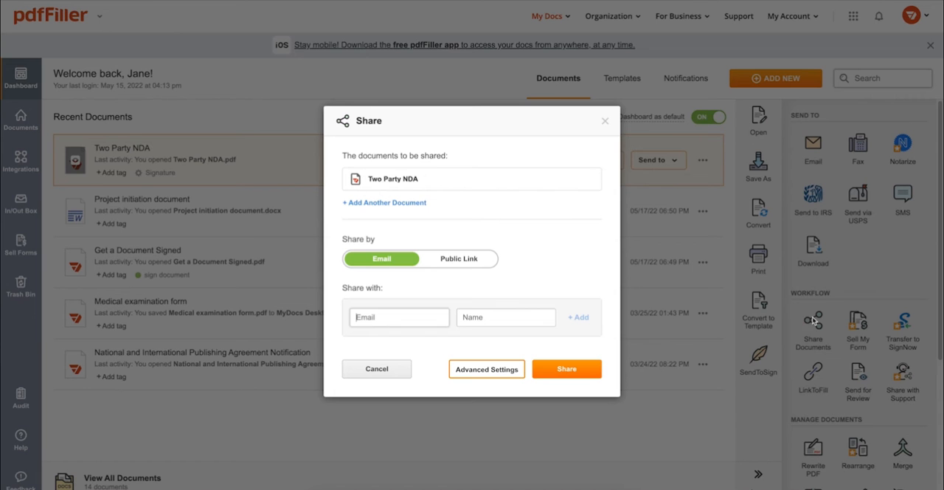
pyautogui.click(458, 258)
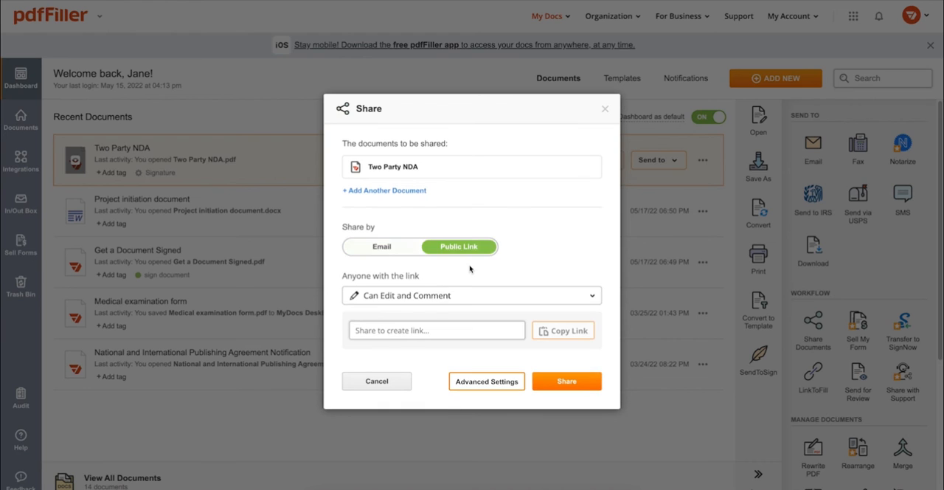